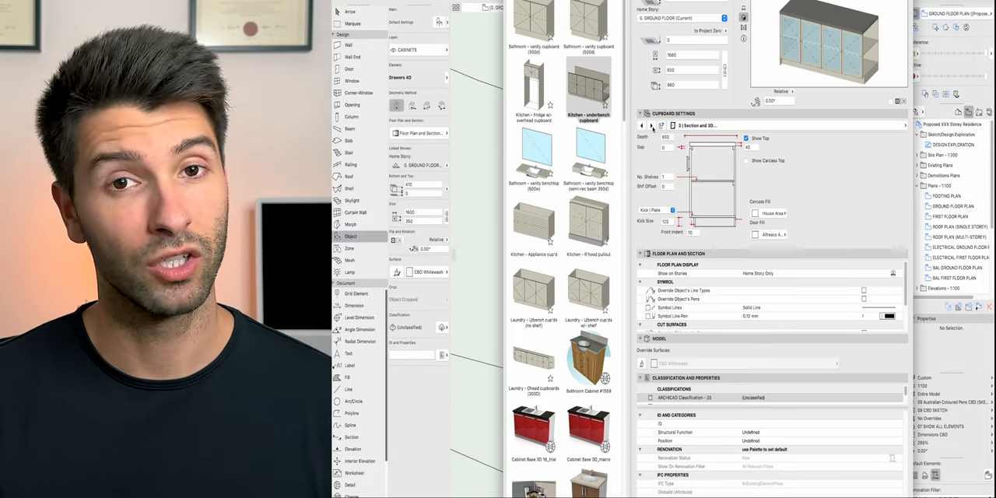
Open the Object tool settings to pick a cabinet from the library.
{"action": "left_click", "coordinate": [697, 125]}
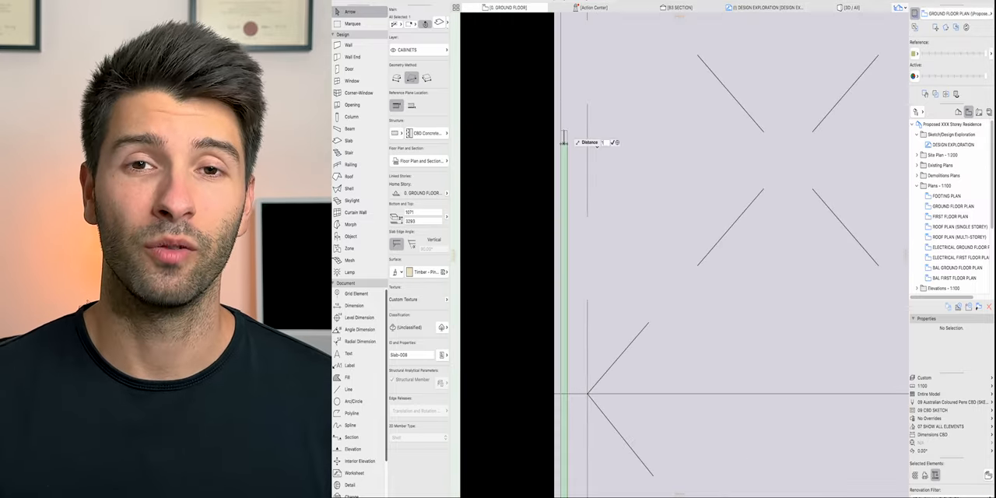
{"action": "left_click", "coordinate": [348, 176]}
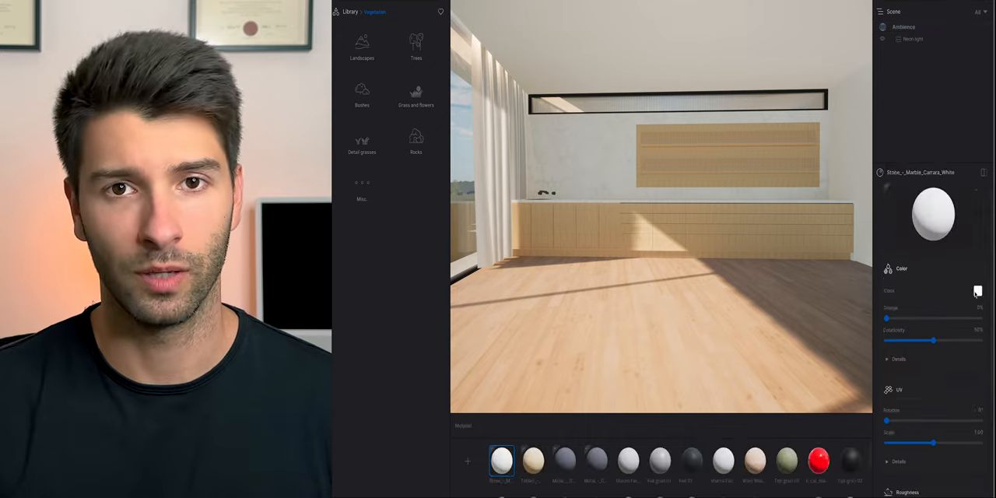
Place a book from the Books library onto the wooden wall shelf.
{"action": "left_click", "coordinate": [900, 358]}
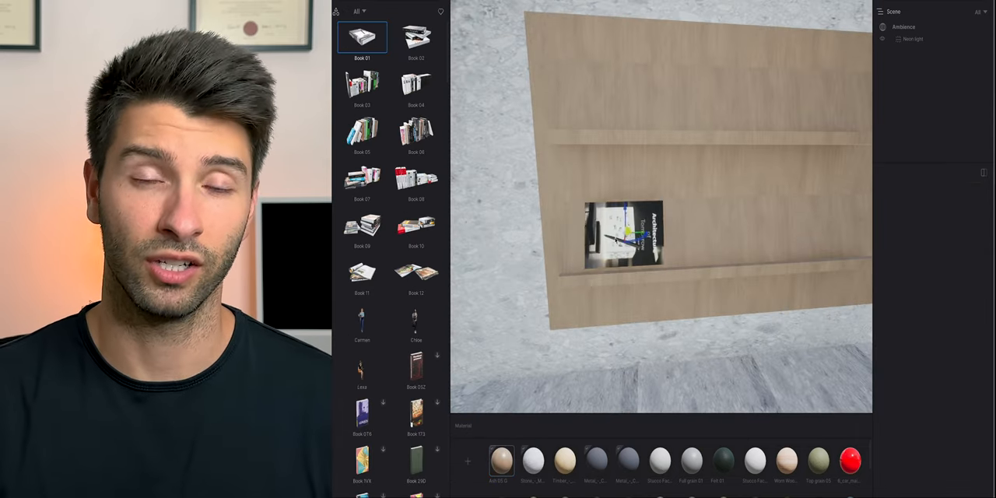
Add more books and repeat them along the shelf with an Array copy at a set spacing.
{"action": "scroll", "scroll_direction": "down", "scroll_amount": 3}
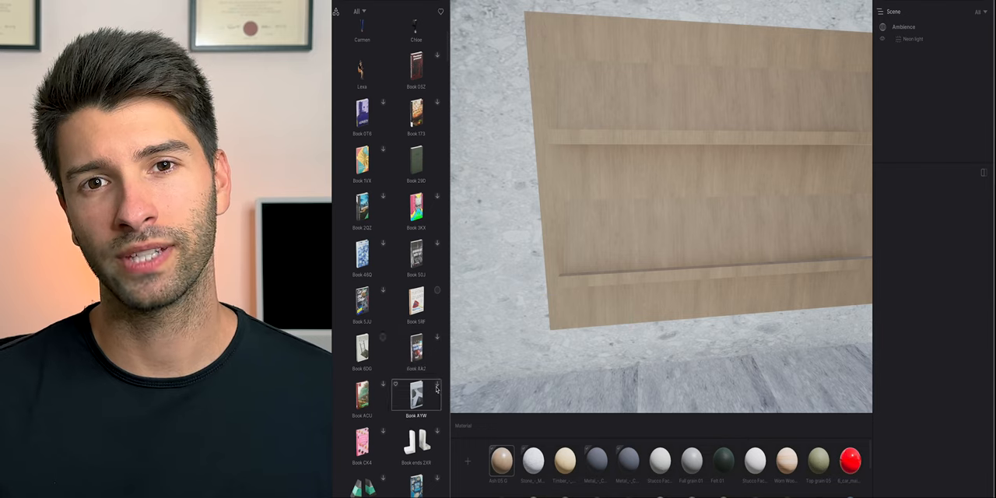
{"action": "left_click", "coordinate": [417, 158]}
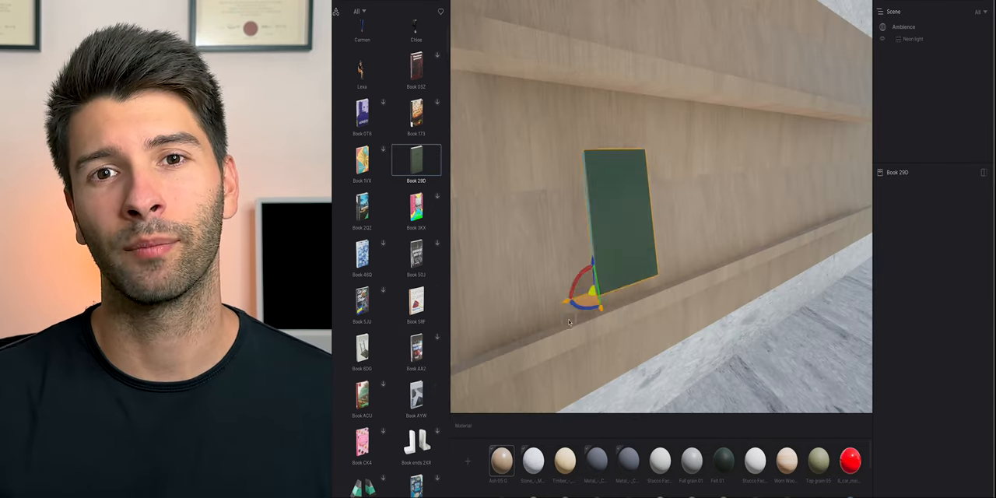
{"action": "left_click", "coordinate": [361, 206]}
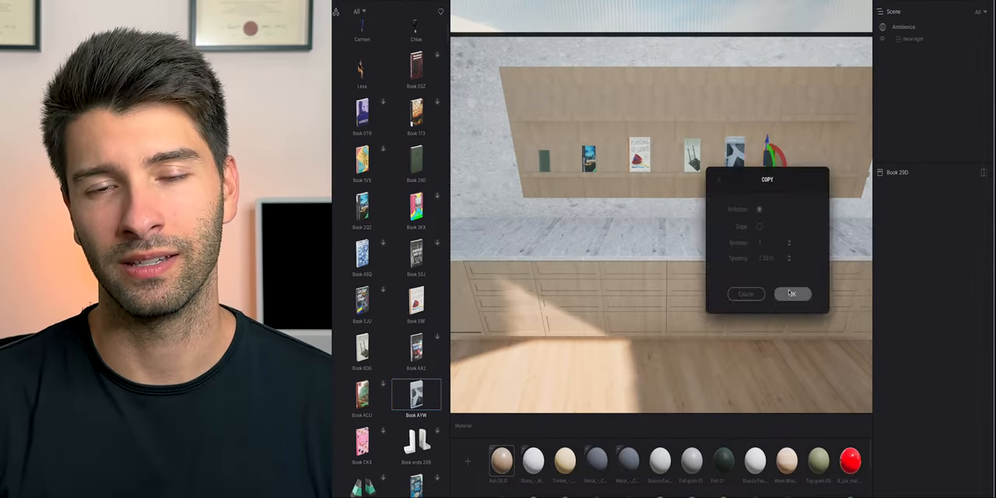
{"action": "left_click", "coordinate": [791, 293]}
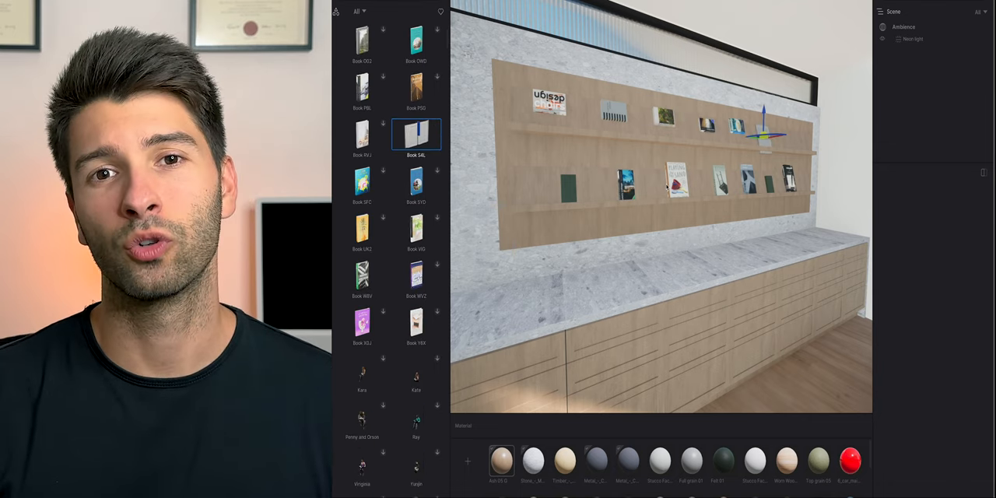
Drag neon light strips under the shelves and add a wall-mounted TV beside them.
{"action": "left_click", "coordinate": [361, 277]}
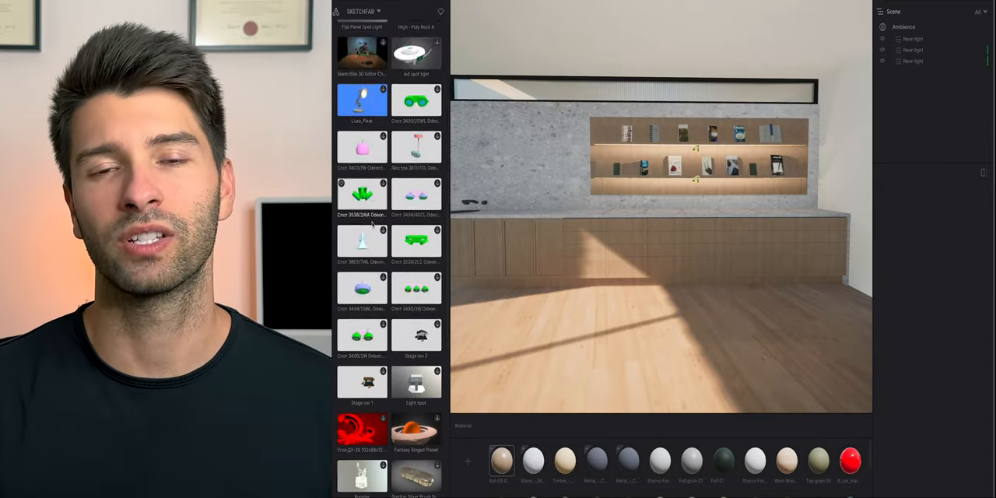
{"action": "scroll", "scroll_direction": "down", "scroll_amount": 3}
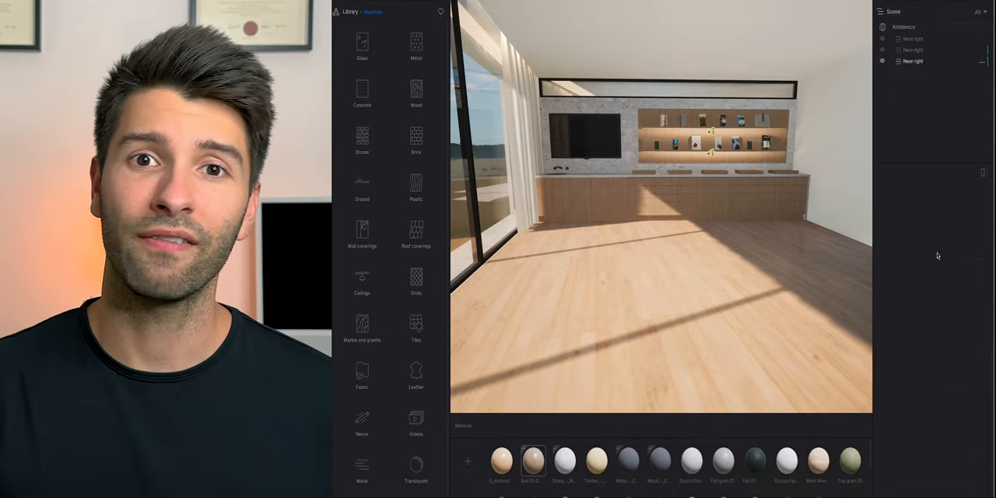
Enable the HDR environment in Ambience and lower its intensity for softer daylight.
{"action": "left_click", "coordinate": [903, 26]}
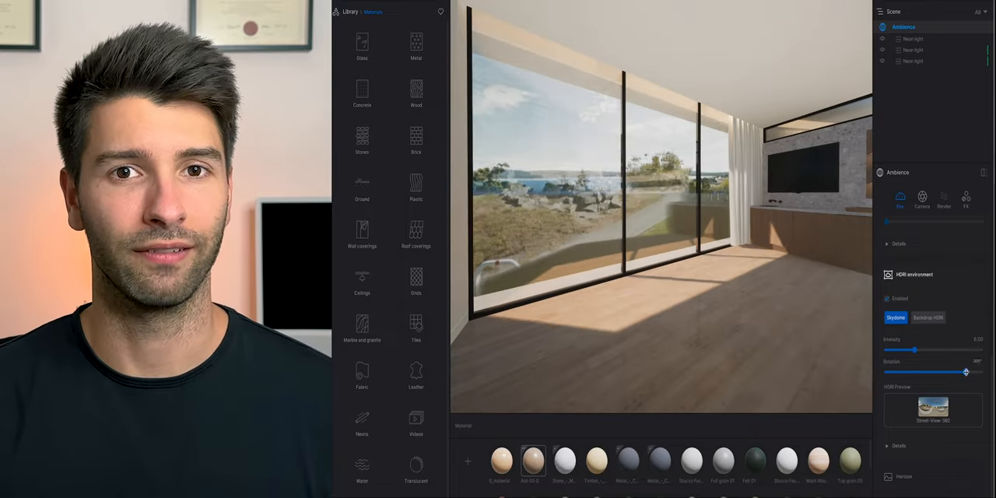
{"action": "left_click_drag", "start_coordinate": [964, 372], "coordinate": [949, 372]}
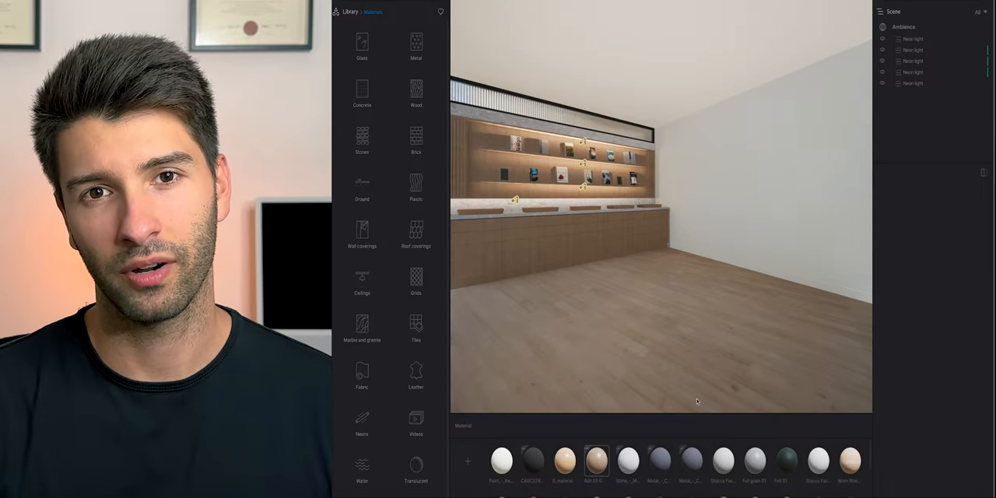
Import the office armchair and lounge models and colour the armchairs white and the sofa navy.
{"action": "left_click", "coordinate": [912, 93]}
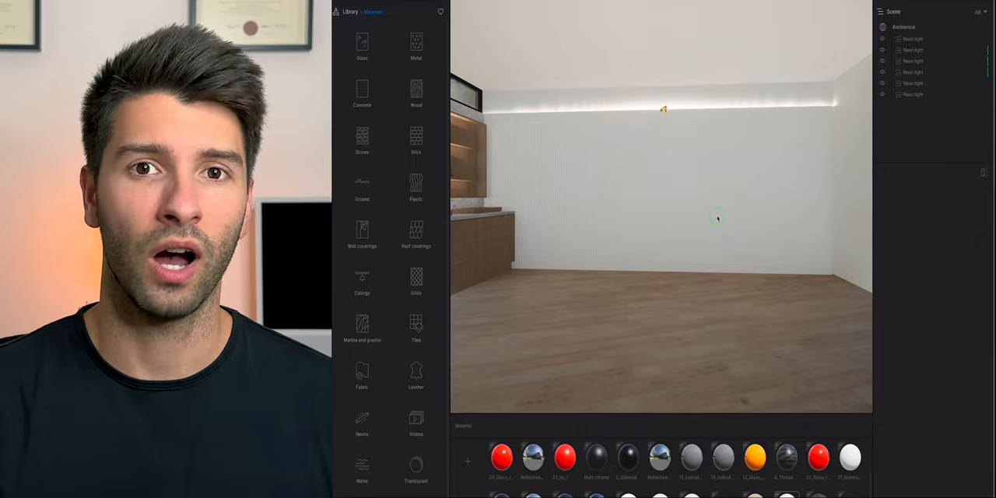
{"action": "left_click", "coordinate": [467, 461]}
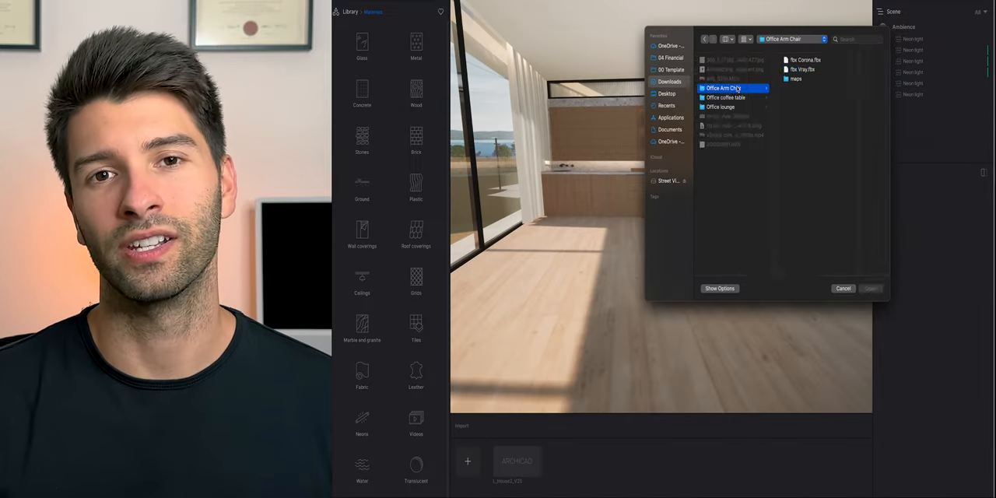
{"action": "left_click", "coordinate": [870, 289]}
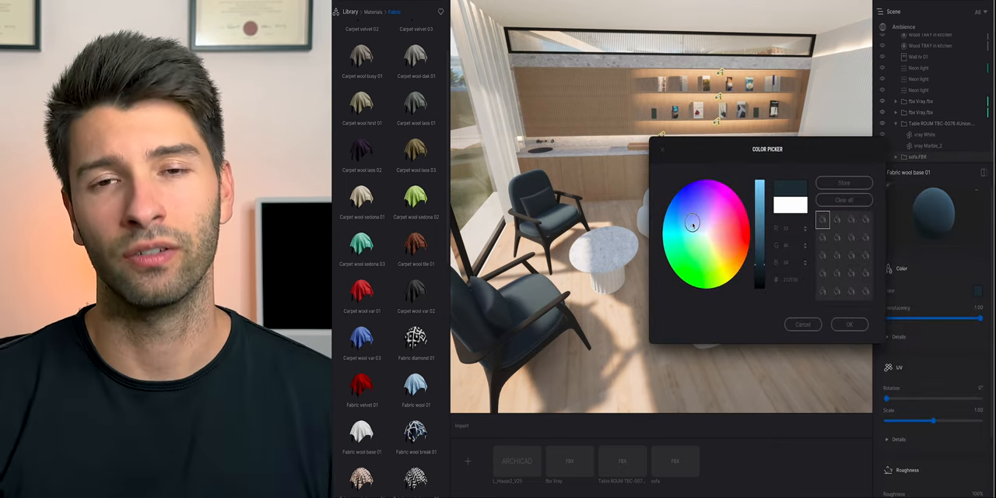
{"action": "left_click", "coordinate": [849, 324]}
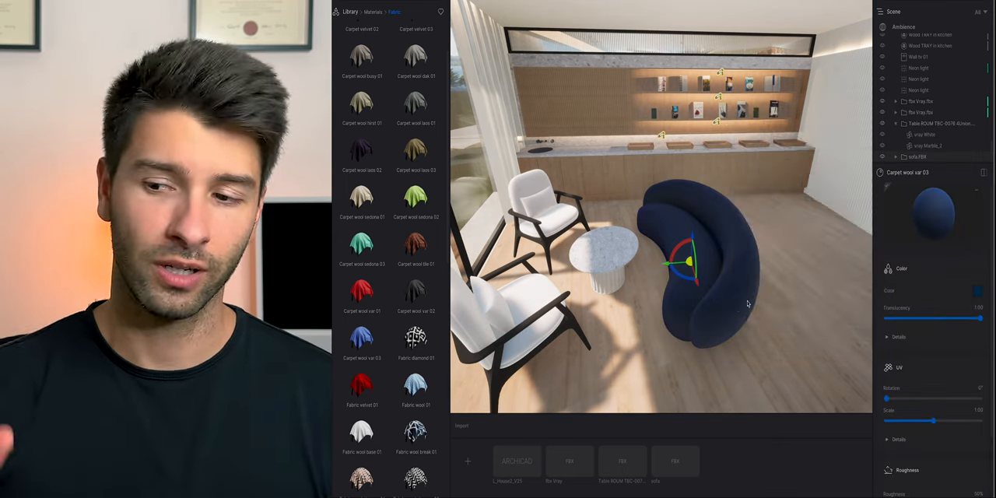
{"action": "left_click_drag", "start_coordinate": [978, 317], "coordinate": [937, 318]}
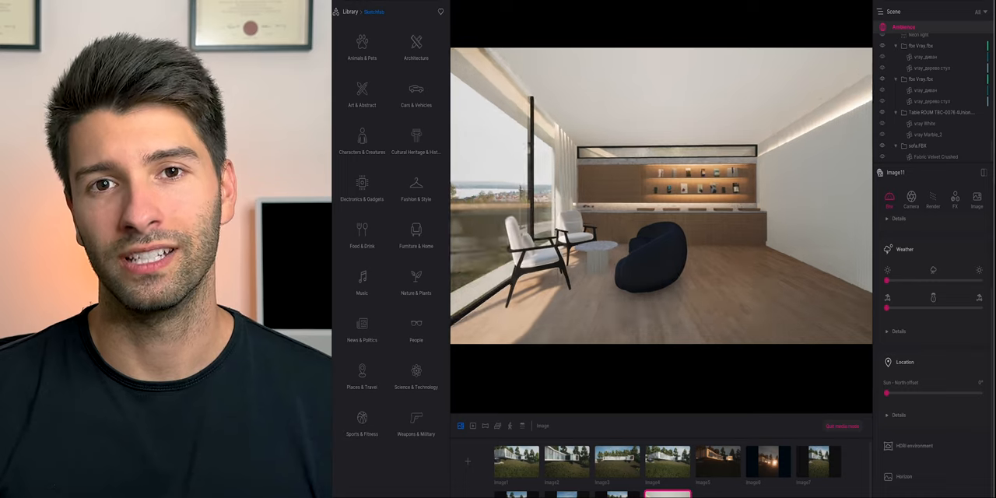
{"action": "left_click", "coordinate": [910, 200]}
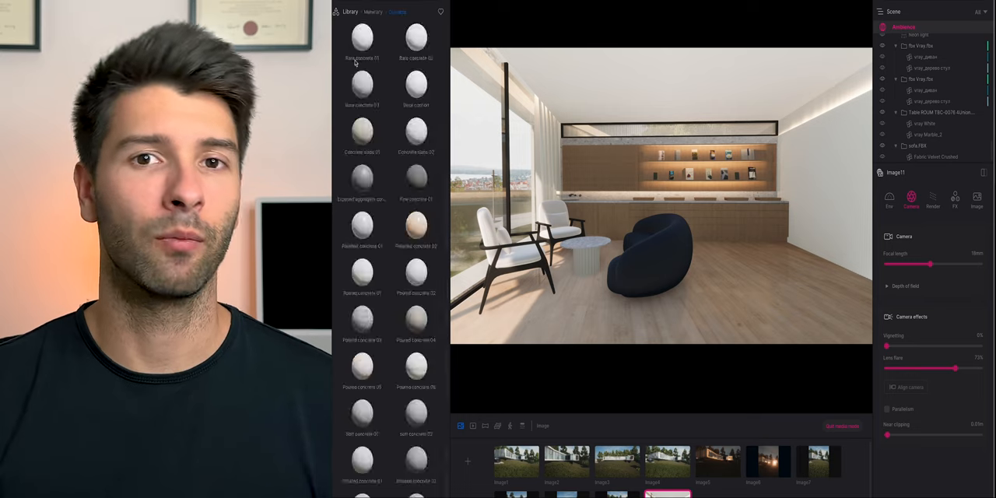
{"action": "left_click", "coordinate": [370, 12]}
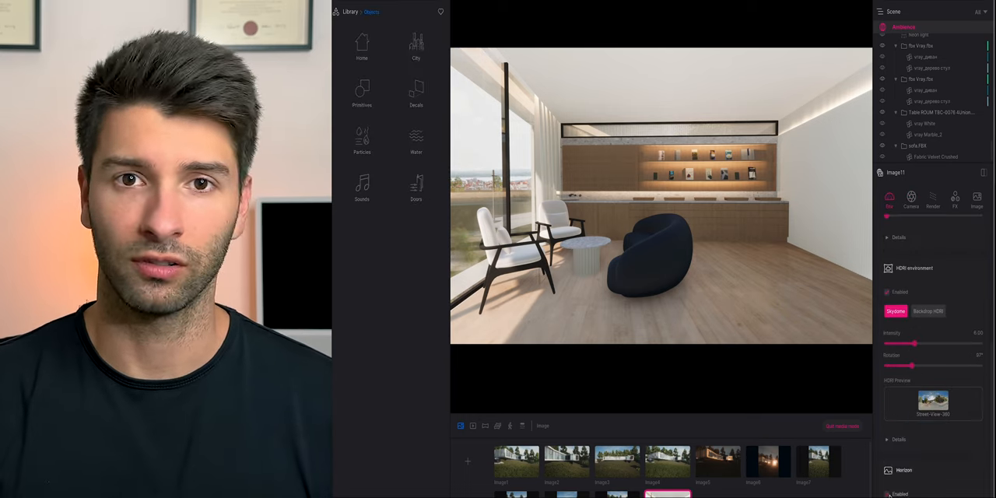
{"action": "left_click", "coordinate": [361, 46]}
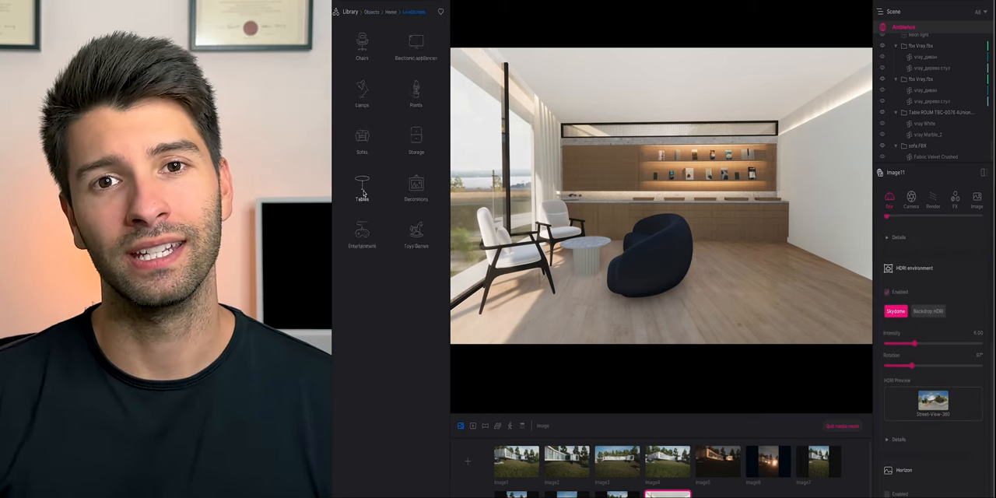
Drag a long wooden table with chairs from the Furniture library beside the counter.
{"action": "left_click", "coordinate": [361, 187]}
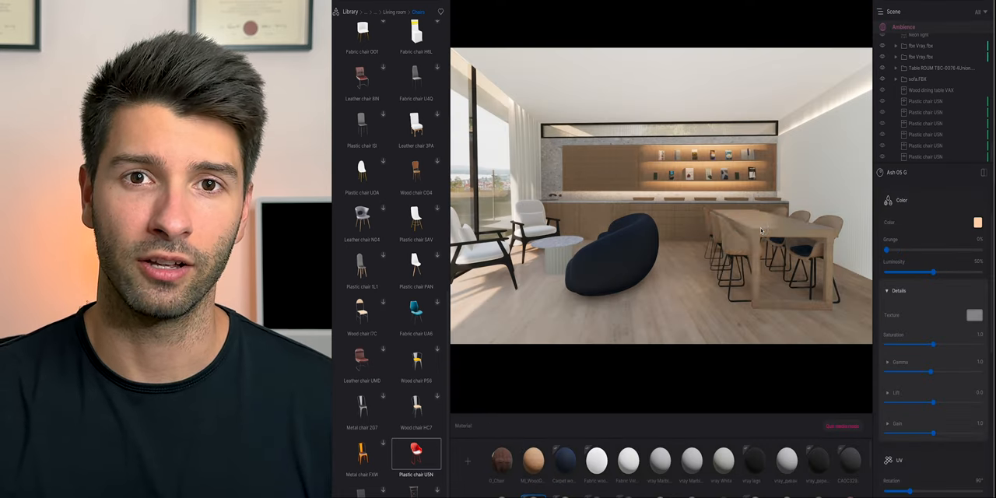
Adjust the lounge seating material colour in the Color Picker and confirm it.
{"action": "left_click", "coordinate": [532, 460]}
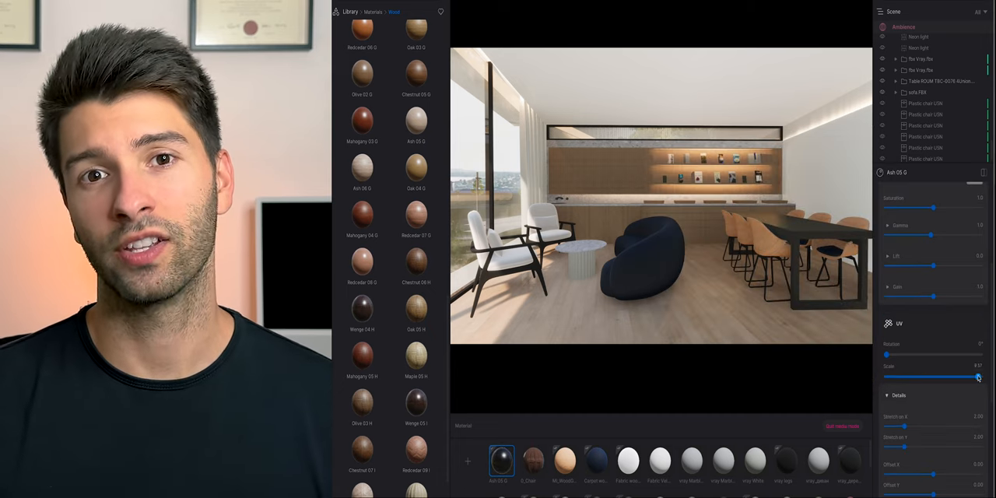
{"action": "left_click", "coordinate": [850, 461]}
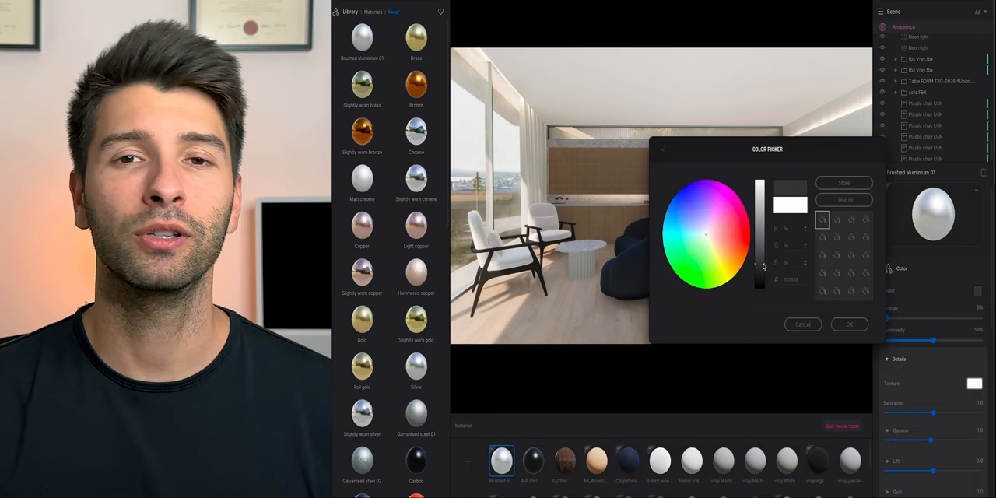
{"action": "left_click", "coordinate": [850, 324]}
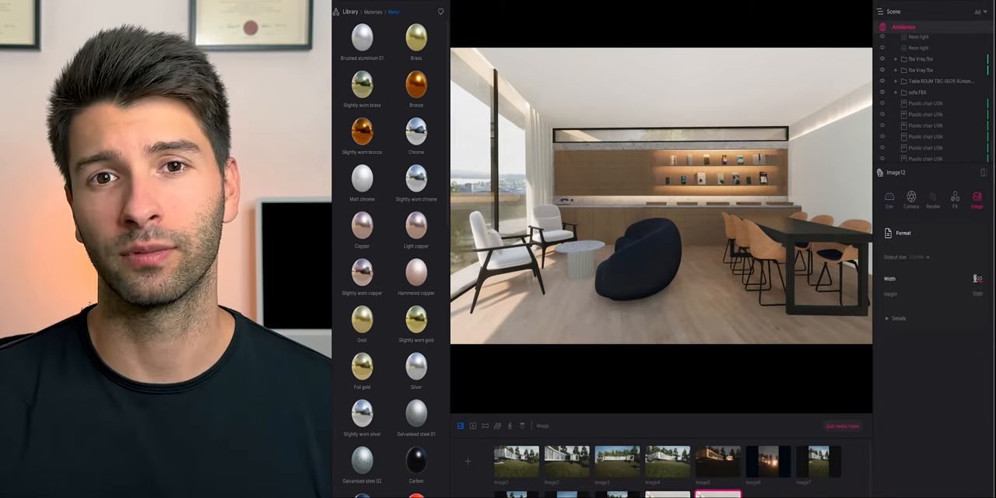
Assign a fabric material to the lounge chair and load a custom stone texture image.
{"action": "left_click", "coordinate": [912, 200]}
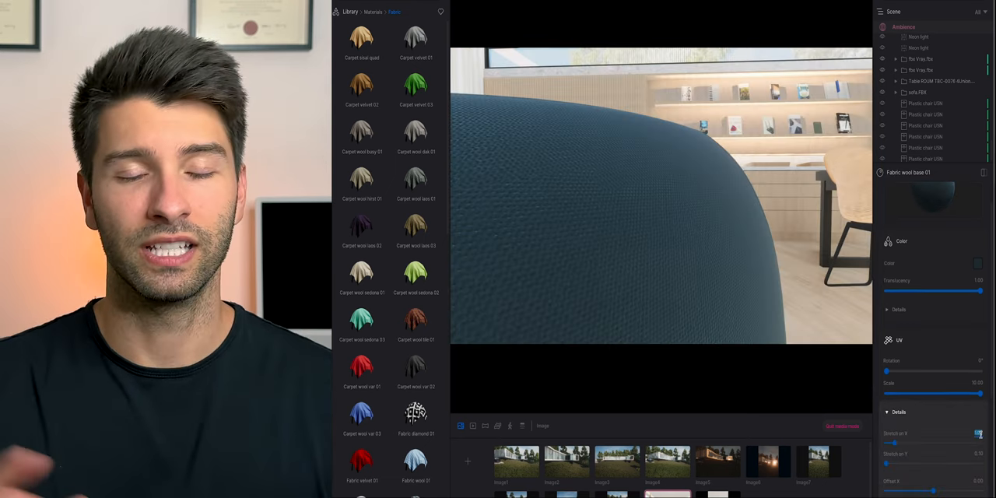
{"action": "left_click", "coordinate": [977, 263]}
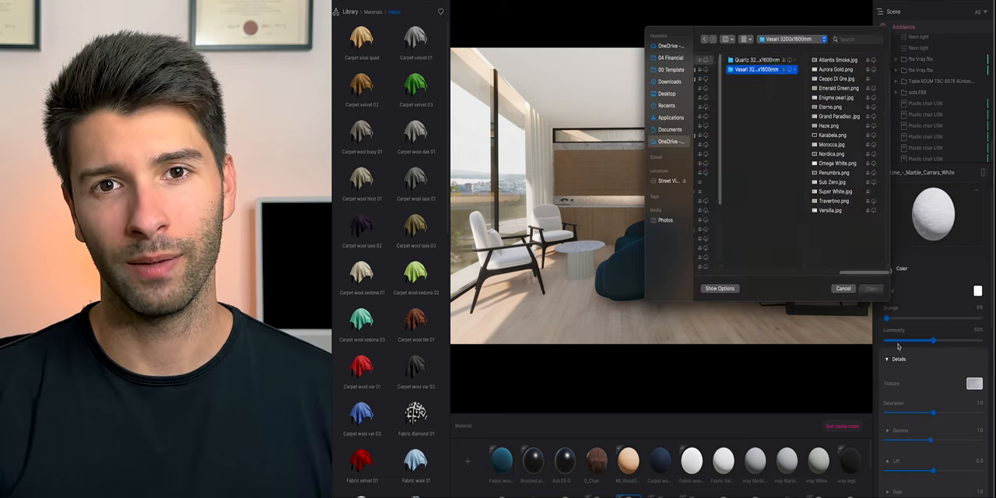
{"action": "left_click", "coordinate": [844, 288]}
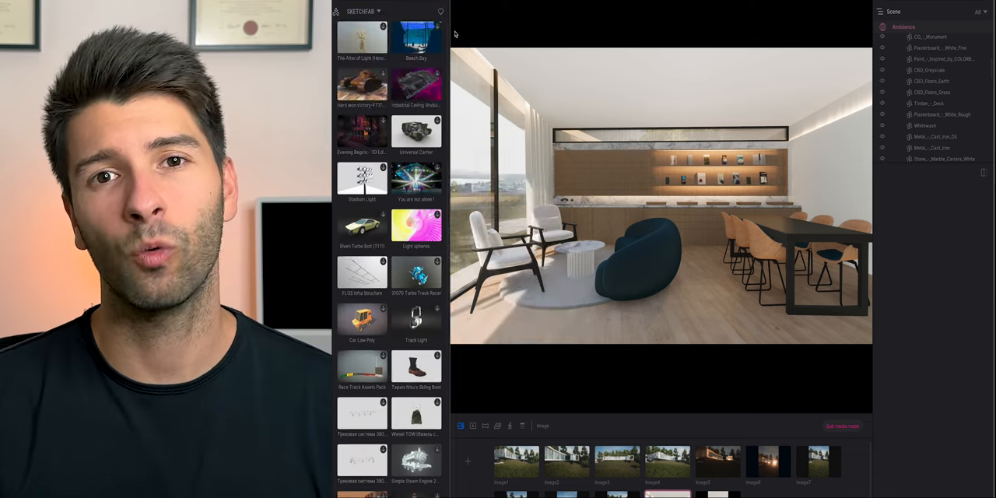
Import a rounded white armchair model and position it beside the coffee table.
{"action": "left_click", "coordinate": [335, 11]}
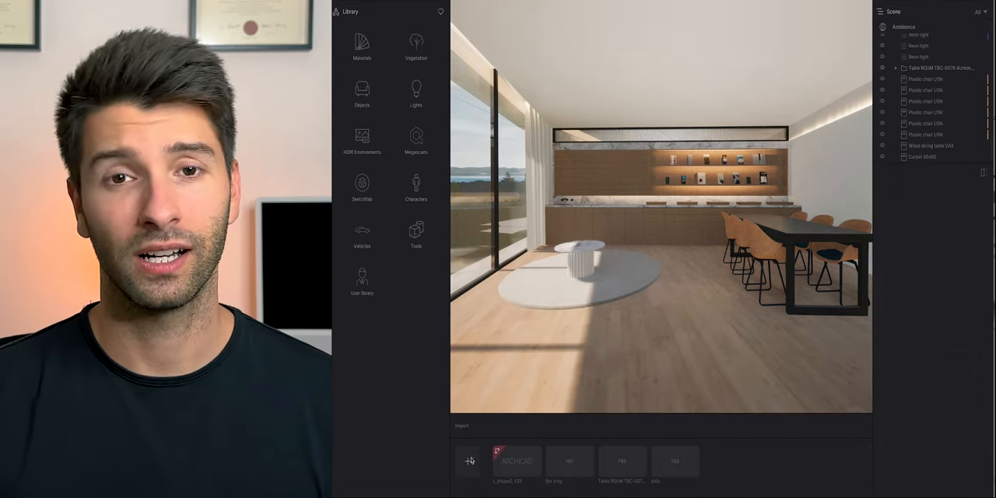
{"action": "left_click", "coordinate": [470, 461]}
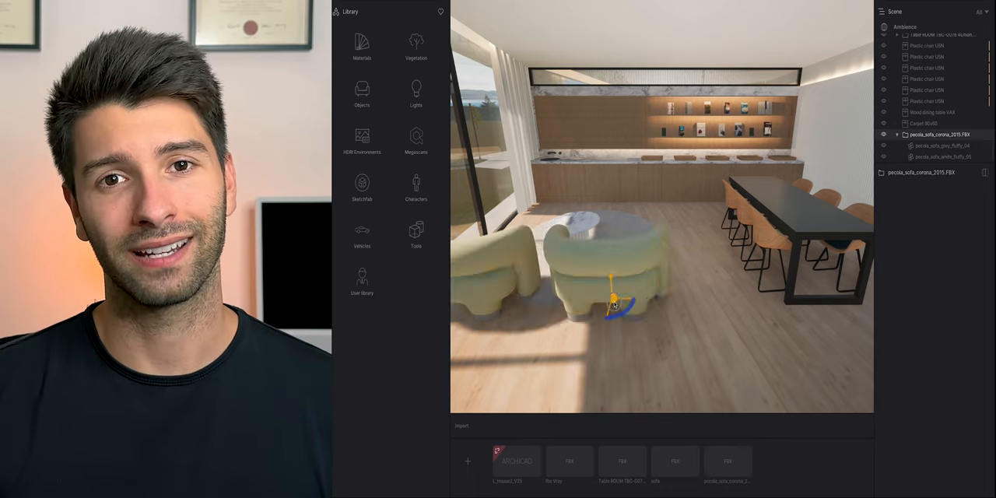
{"action": "left_click", "coordinate": [361, 45]}
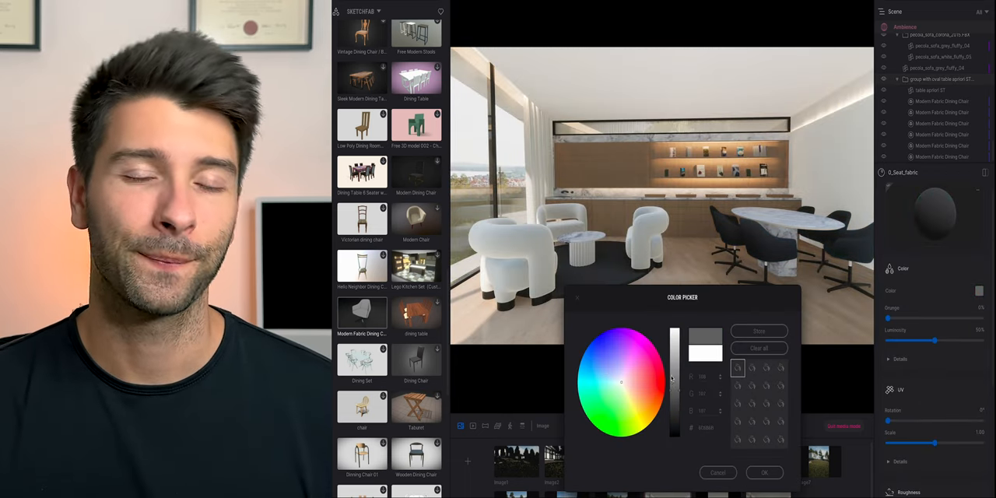
Set the meeting chair material to a warm brown in the Color Picker and confirm.
{"action": "left_click", "coordinate": [644, 392]}
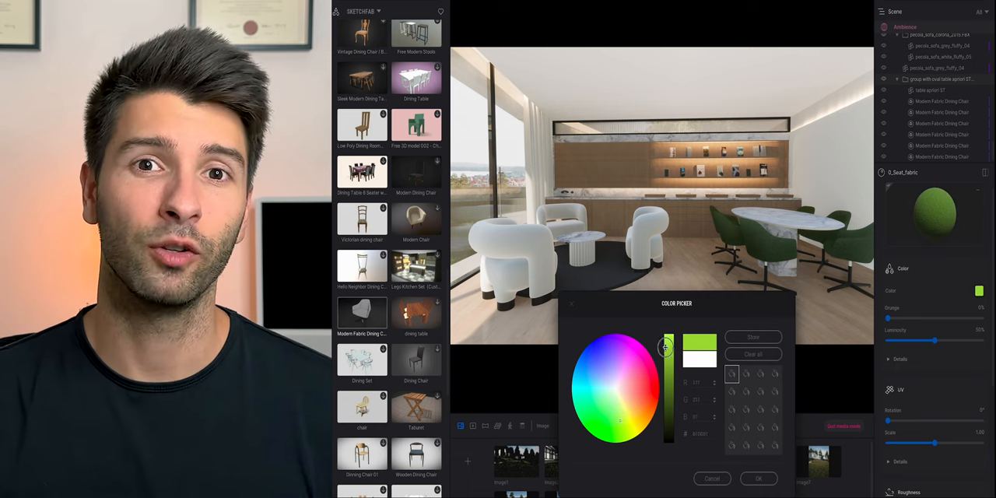
{"action": "left_click", "coordinate": [644, 398]}
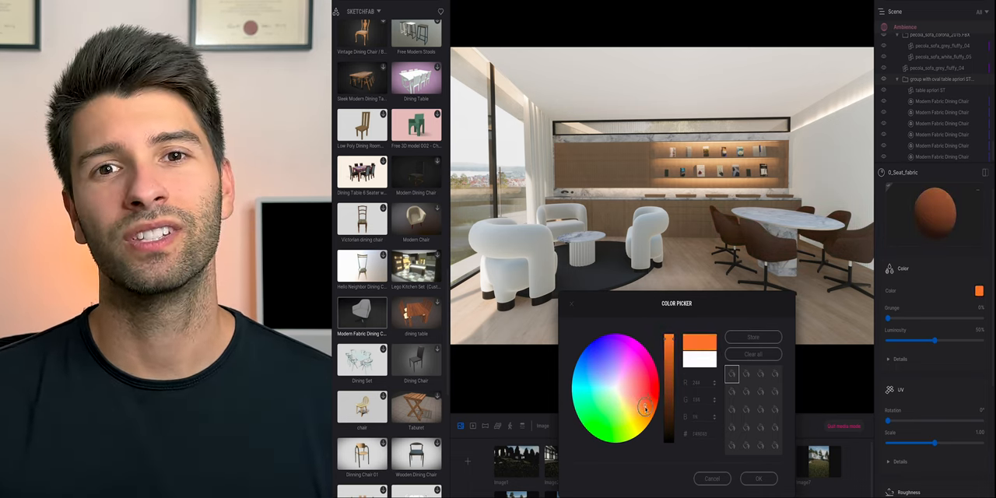
{"action": "left_click", "coordinate": [757, 478]}
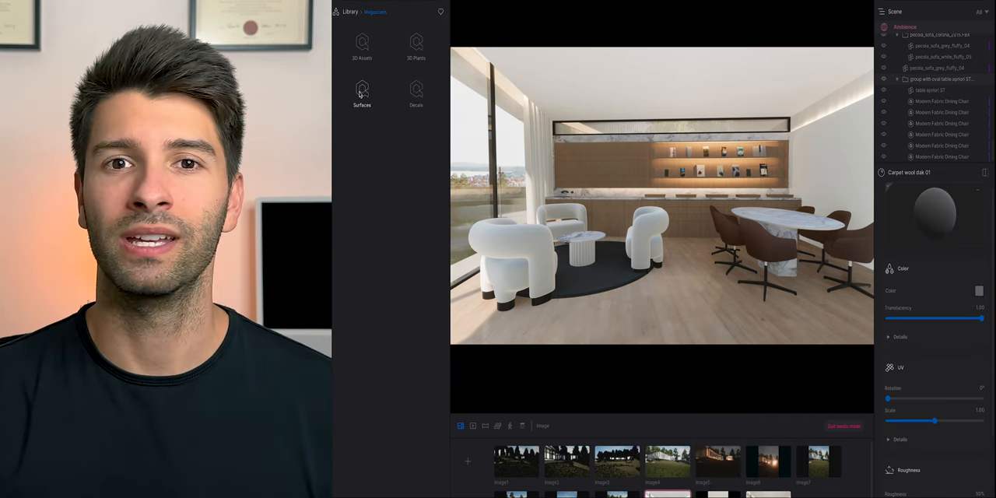
Apply a plain grey carpet material from Materials > Fabric to the round lounge rug.
{"action": "left_click", "coordinate": [361, 93]}
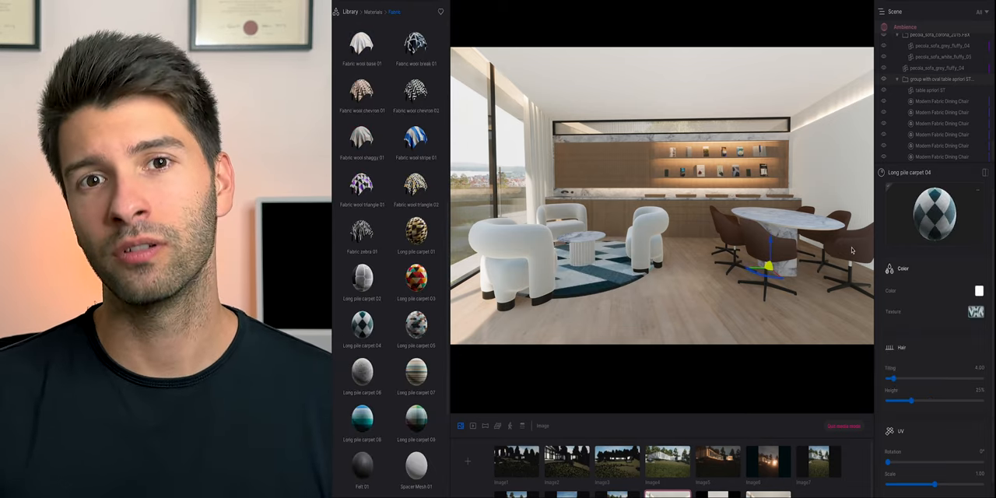
{"action": "scroll", "scroll_direction": "down", "scroll_amount": 3}
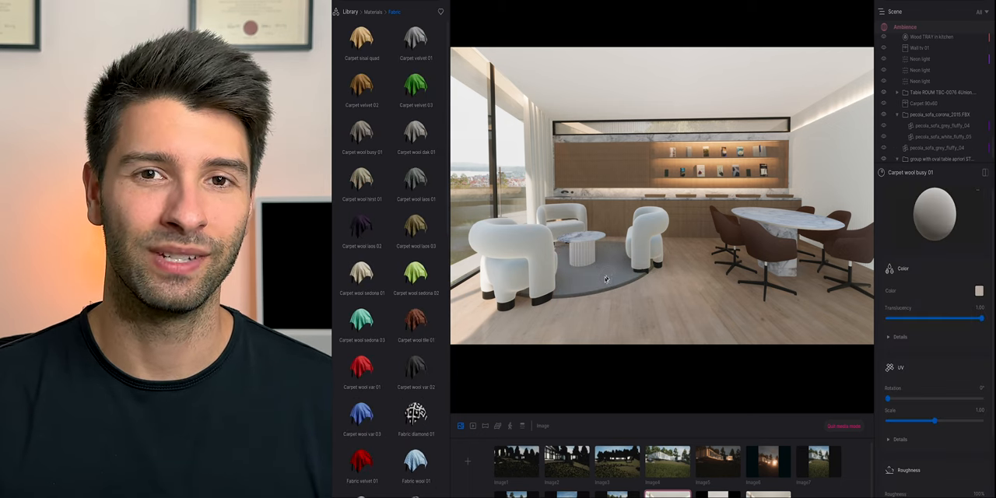
{"action": "left_click", "coordinate": [959, 289]}
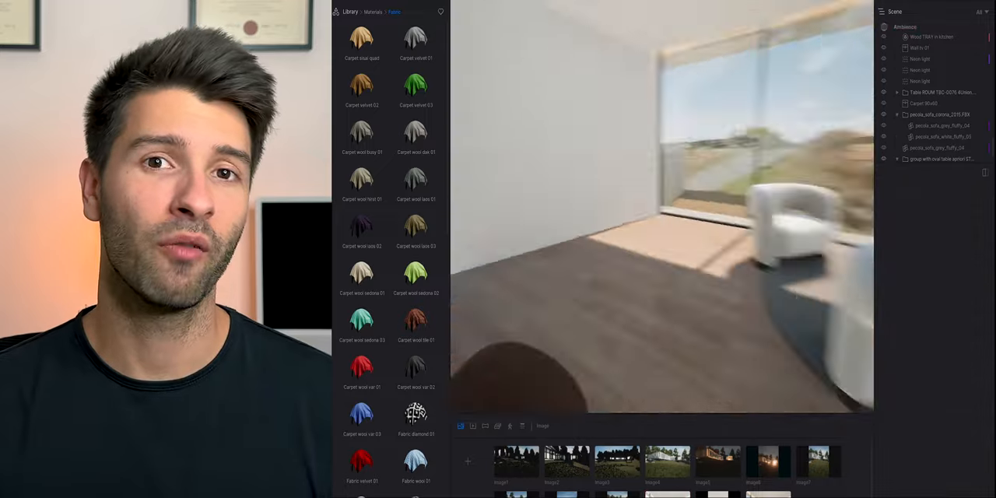
Import the desk FBX model and place the long wooden workstation near the meeting table.
{"action": "left_click", "coordinate": [467, 461]}
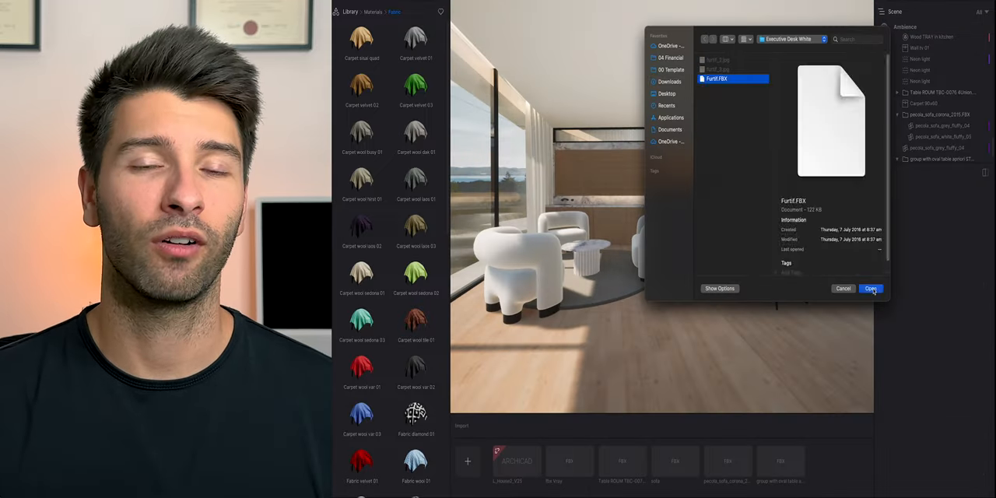
{"action": "left_click", "coordinate": [872, 289]}
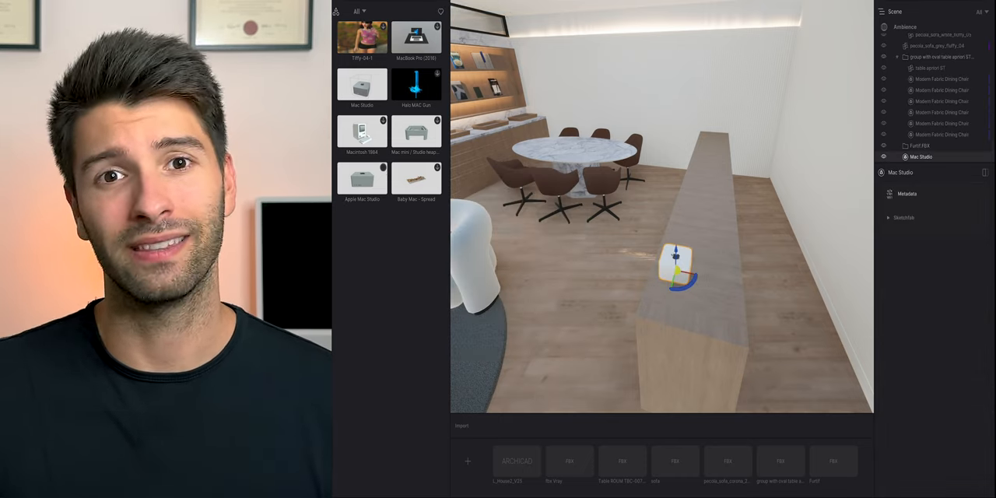
Add a Sketchfab iMac, Computer and Keyboard objects onto the desk and duplicate them along its length.
{"action": "left_click", "coordinate": [417, 179]}
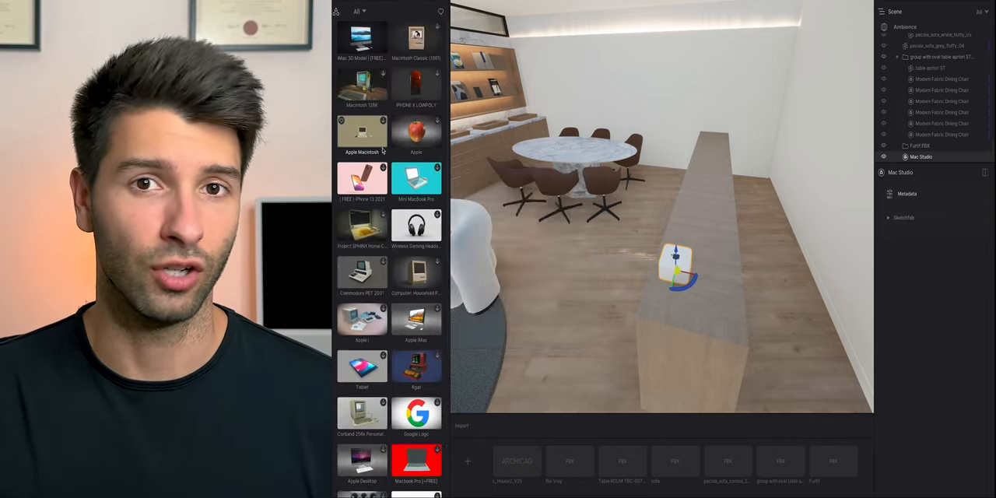
{"action": "left_click", "coordinate": [350, 23]}
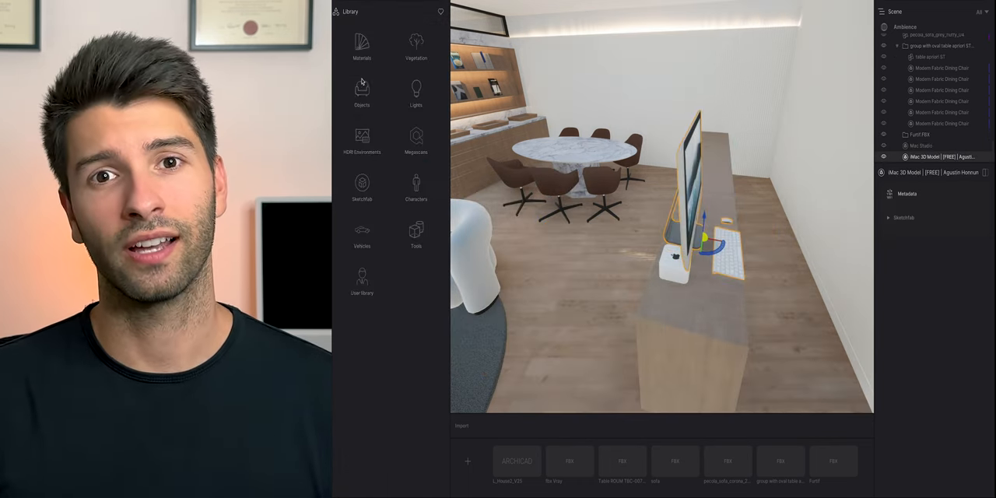
{"action": "left_click", "coordinate": [361, 92]}
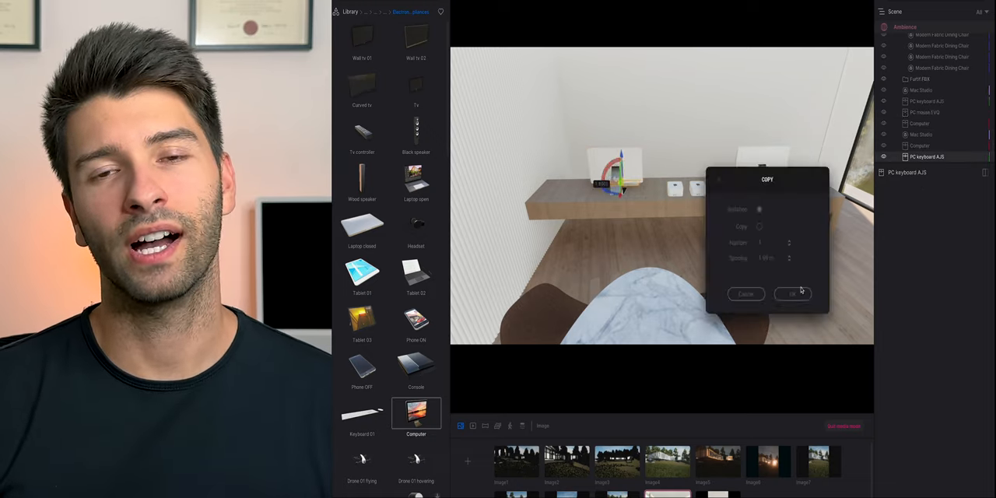
{"action": "left_click", "coordinate": [791, 293]}
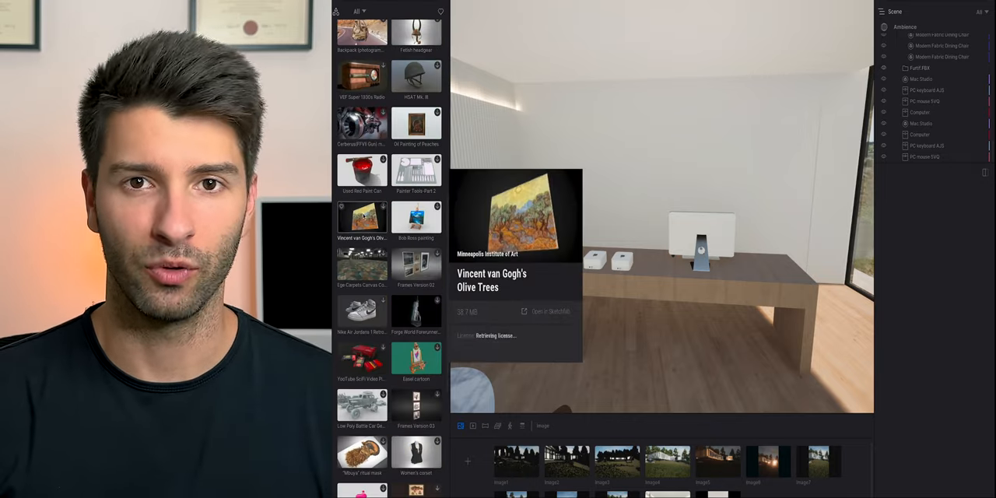
{"action": "scroll", "scroll_direction": "down", "scroll_amount": 3}
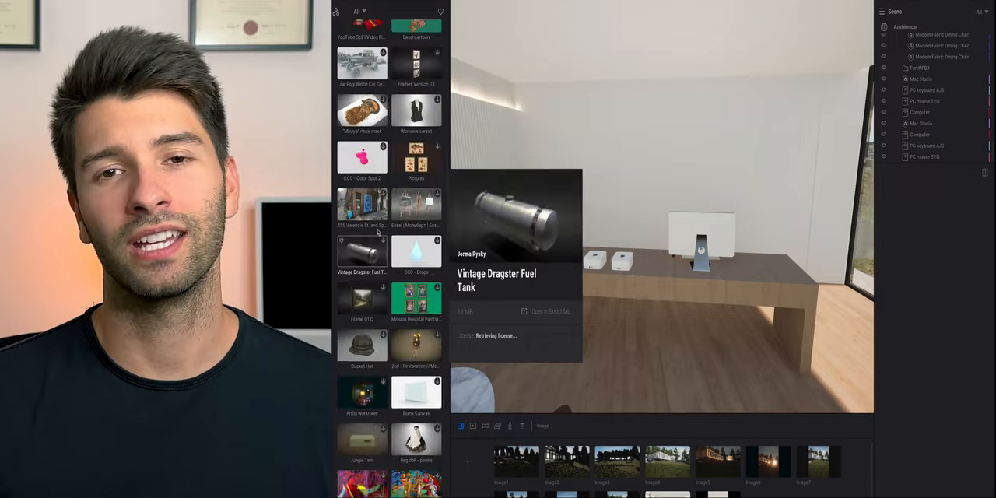